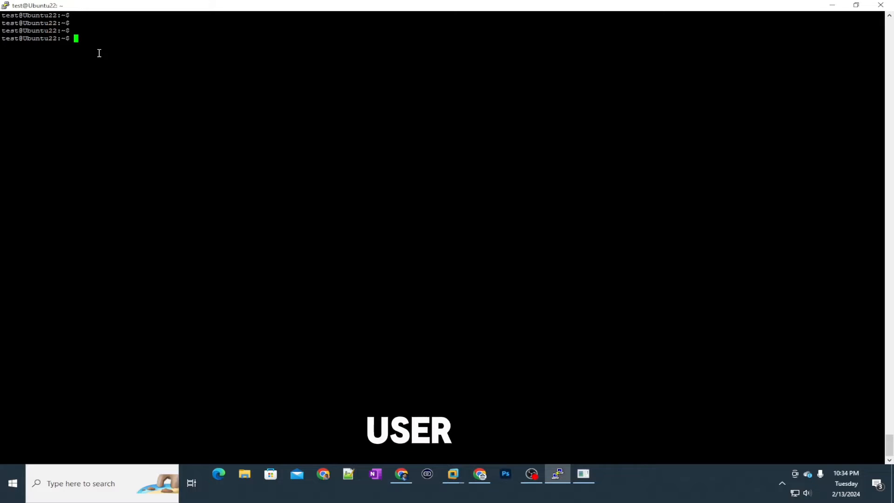
pyautogui.moveTo(108, 47)
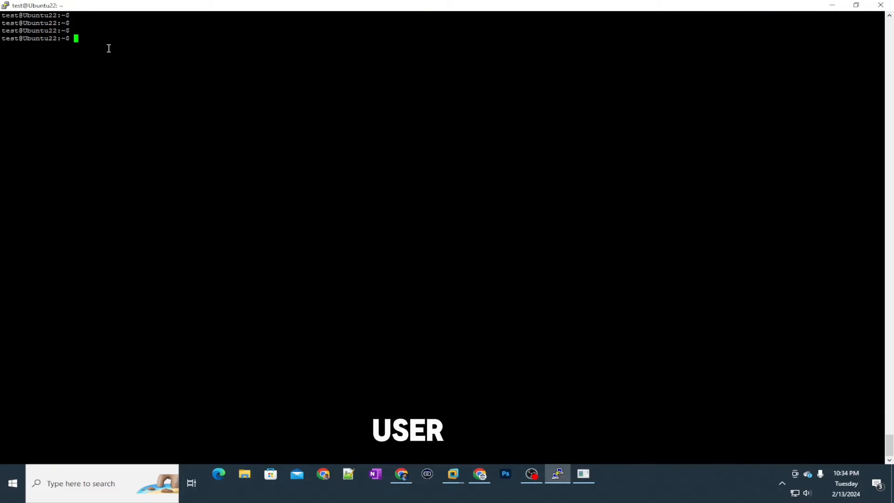
# Step: Become root with sudo su -, entering the sudo password at the prompt
pyautogui.write('sud su')
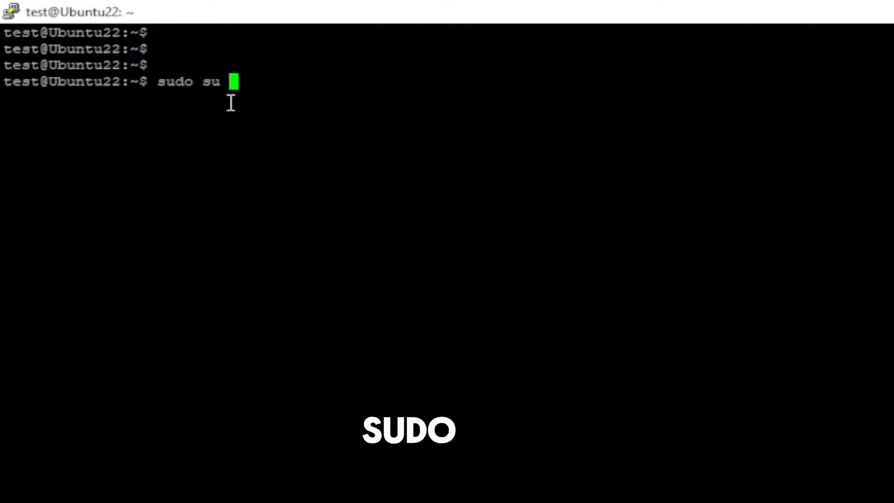
pyautogui.press('Return')
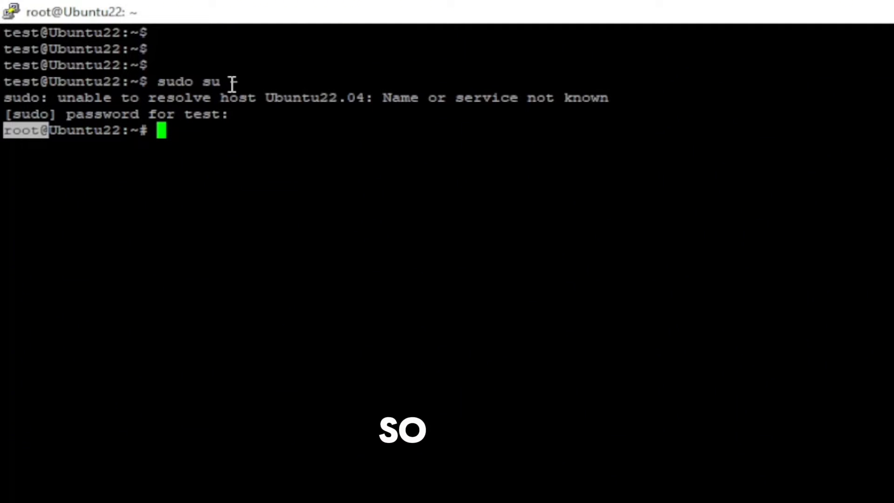
pyautogui.write('-')
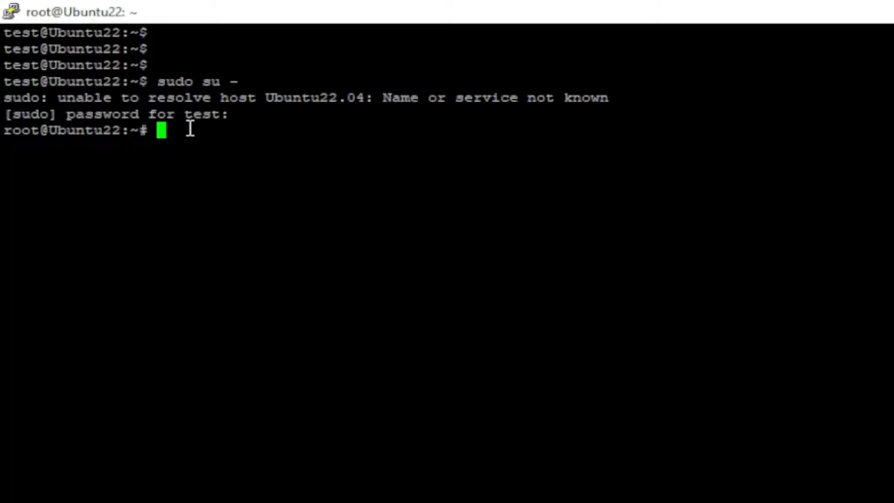
# Step: Run apt update to refresh the package lists, reporting 2 upgradable packages
pyautogui.write('apt')
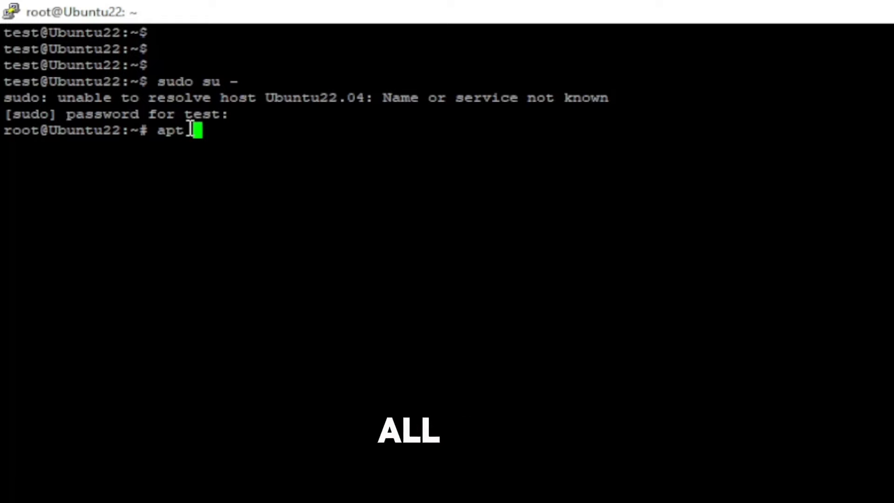
pyautogui.write('update')
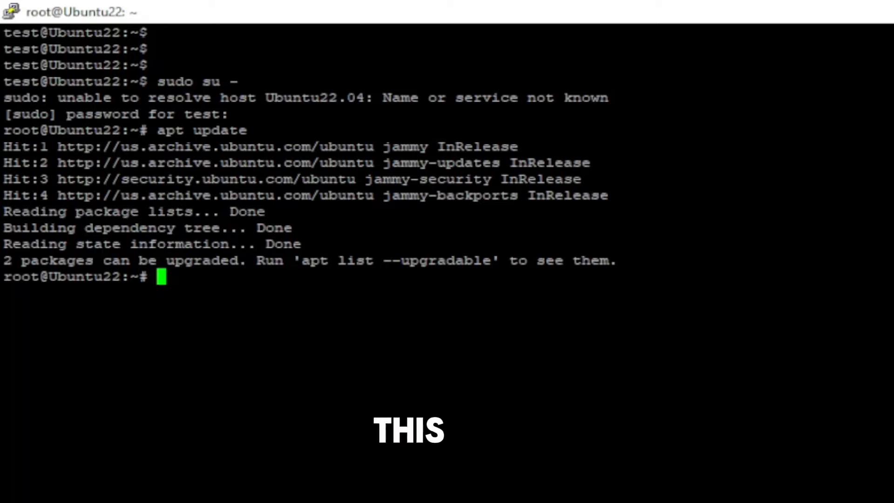
pyautogui.moveTo(255, 289)
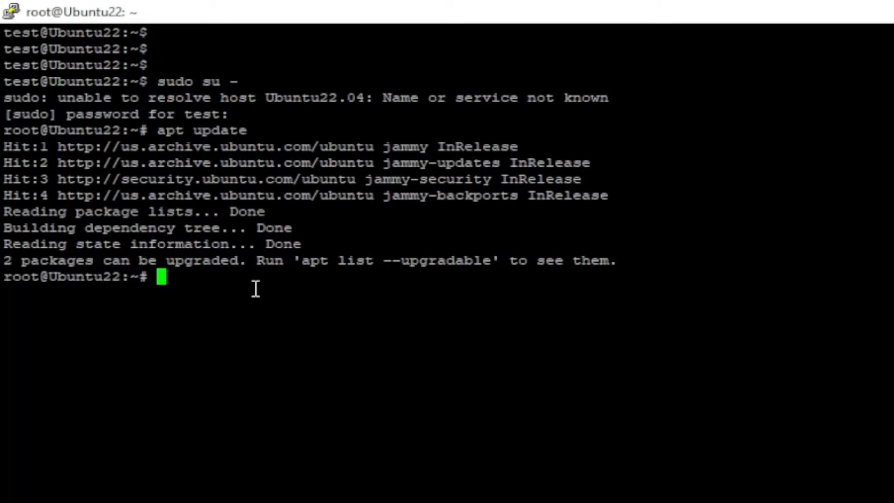
pyautogui.write('apt')
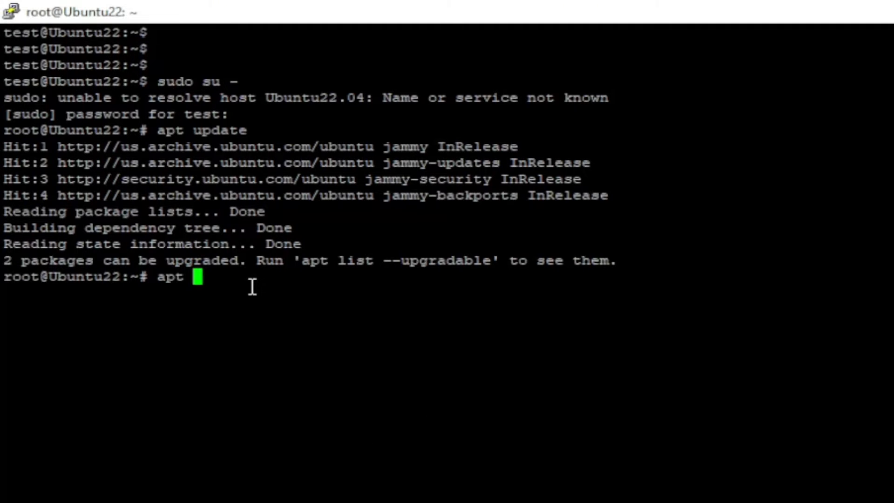
# Step: Run apt install tasksel and confirm with y, adding laptop-detect and tasksel-data
pyautogui.write('install tasksel')
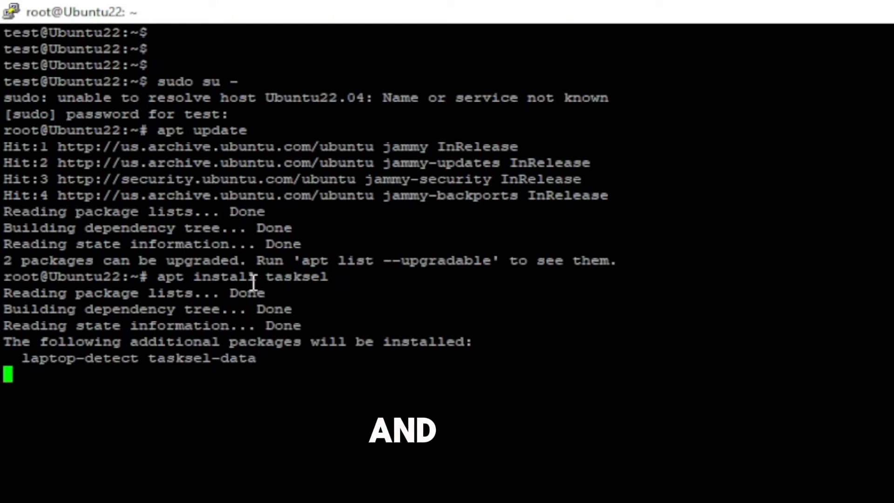
pyautogui.write('y')
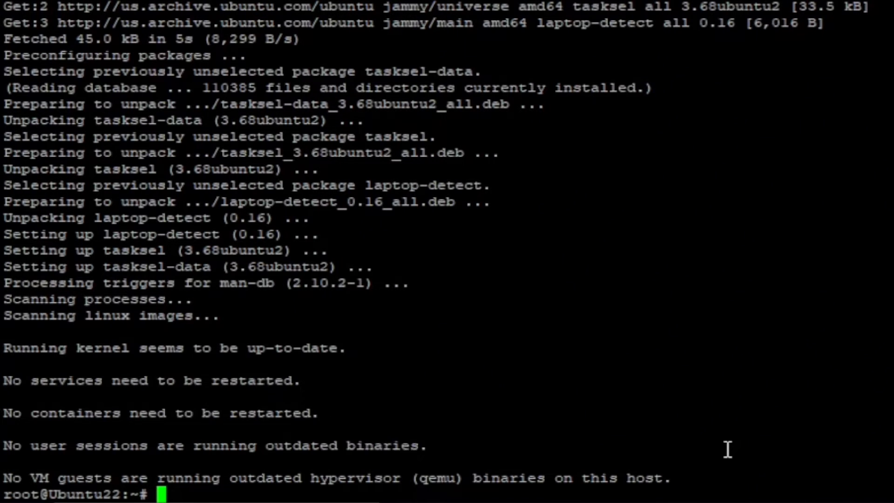
# Step: Run apt install ubuntu-desktop and let the large installation complete
pyautogui.write('apt install')
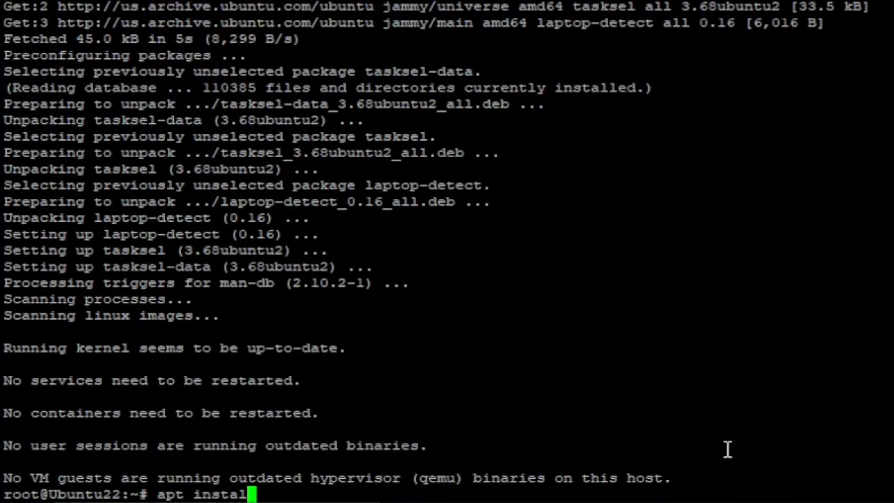
pyautogui.write('ubuntu-')
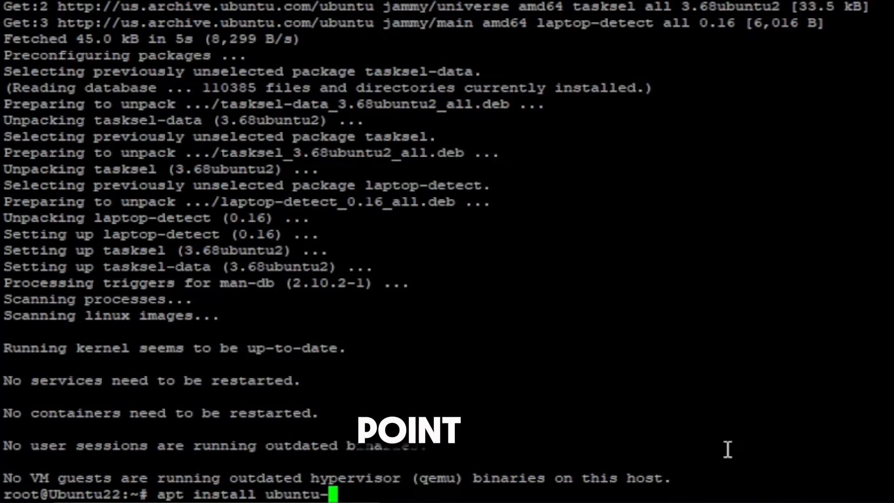
pyautogui.write('deskto')
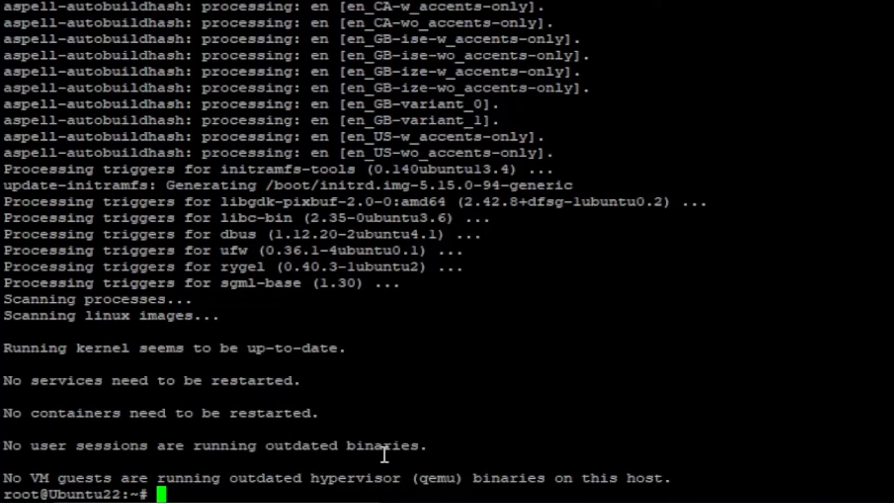
# Step: Run apt install gdm, which fails with no installation candidate
pyautogui.write('apt')
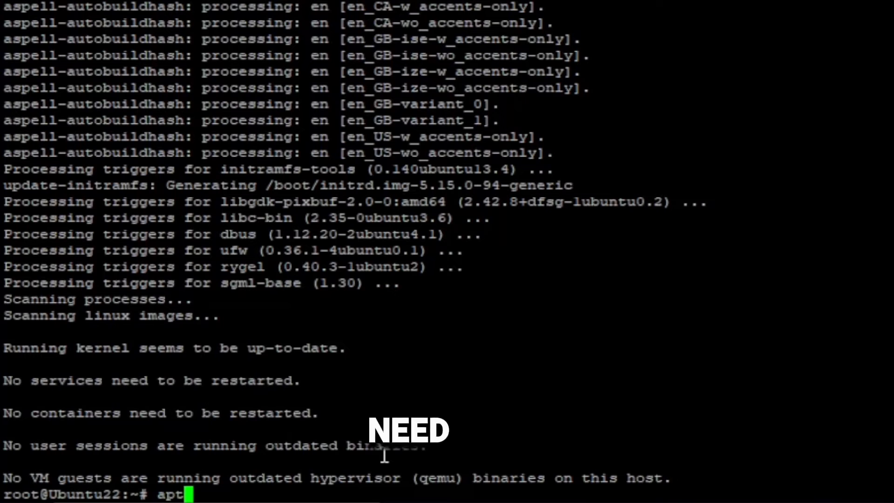
pyautogui.write('install gdm')
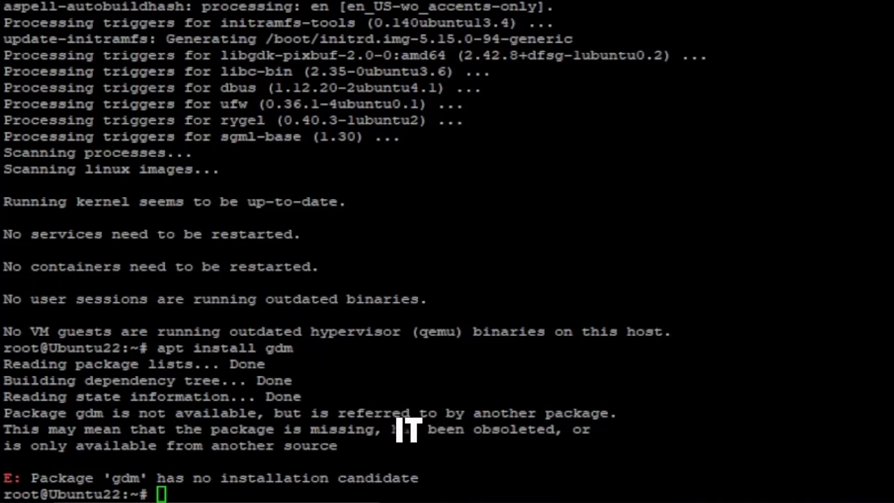
pyautogui.write('re')
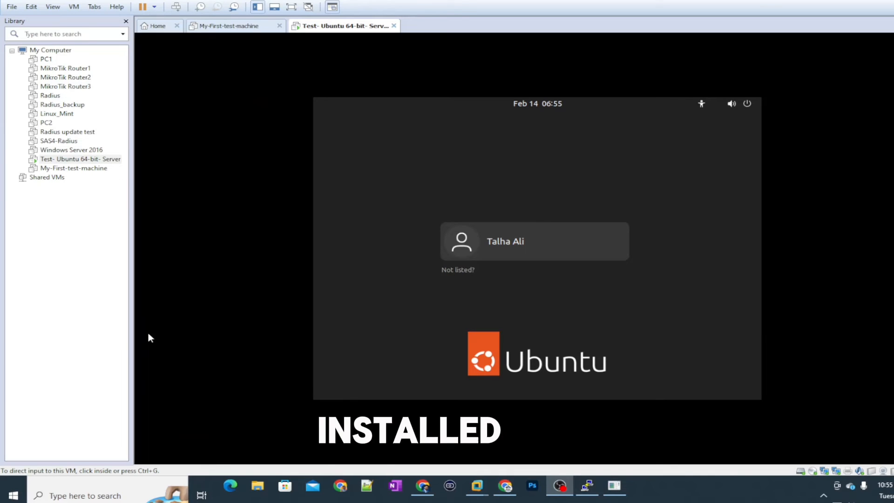
pyautogui.moveTo(5, 345)
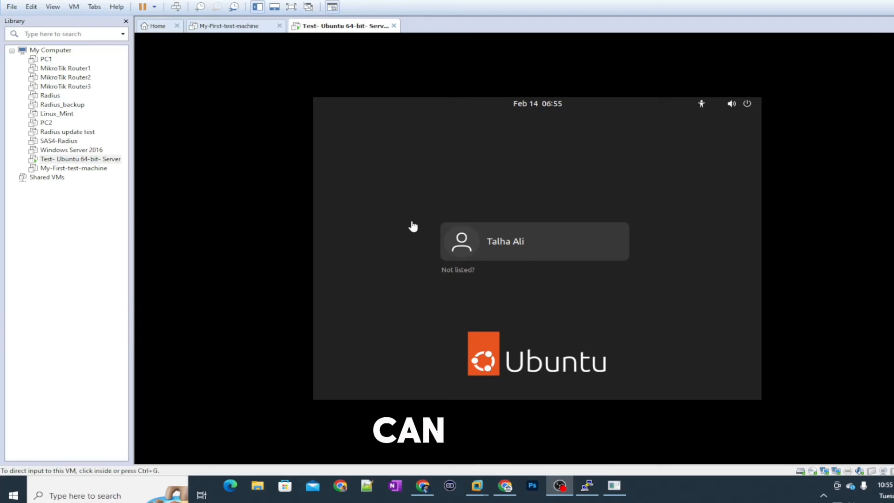
pyautogui.moveTo(551, 143)
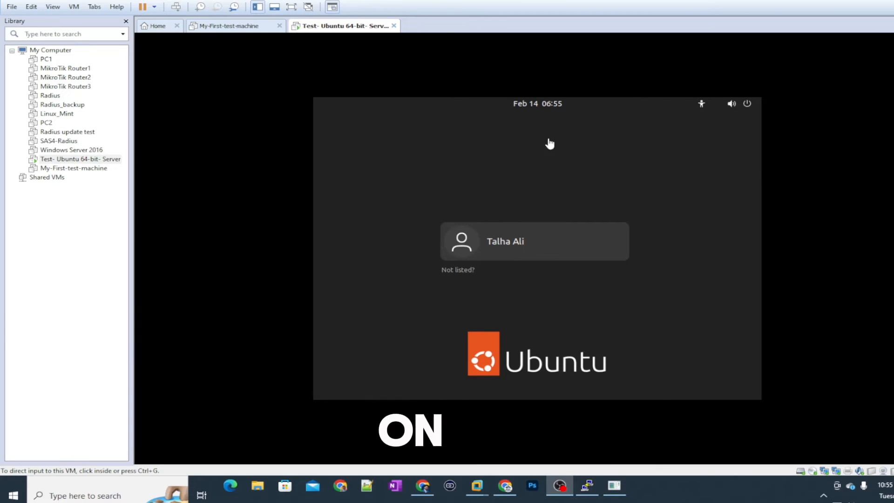
pyautogui.moveTo(485, 241)
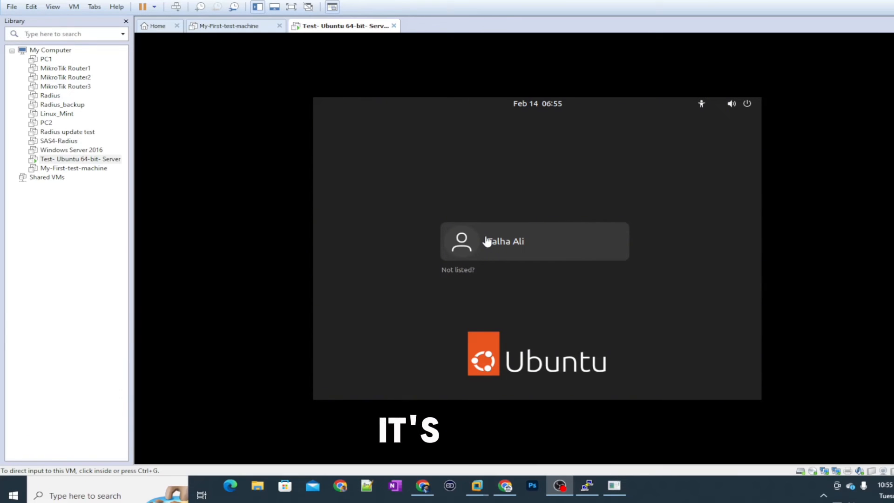
pyautogui.moveTo(485, 268)
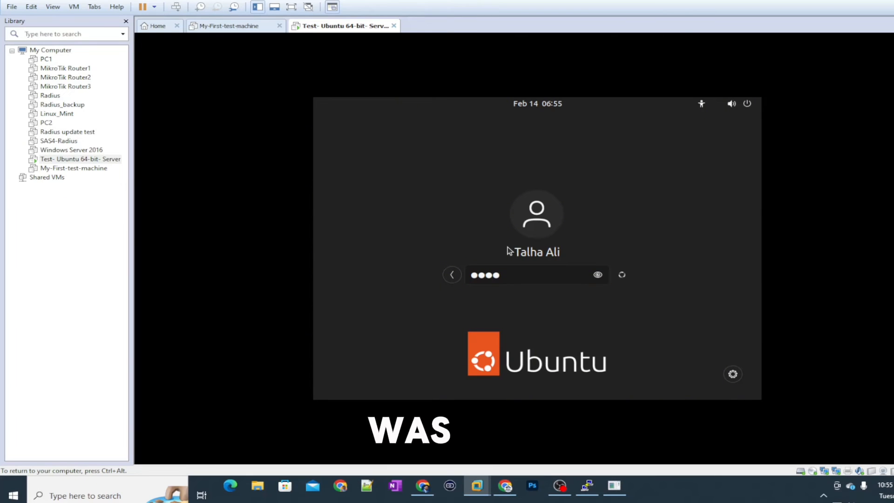
# Step: Submit the account password on the GNOME login screen to reach the Ubuntu desktop
pyautogui.press('Return')
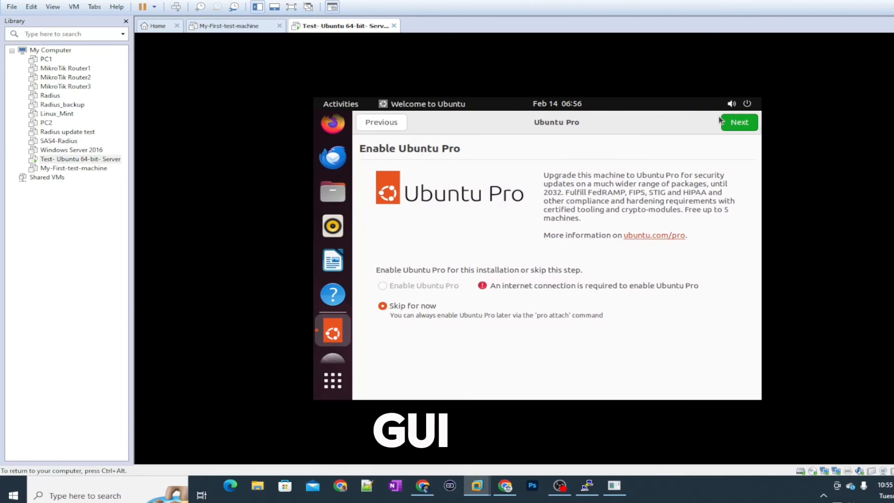
pyautogui.moveTo(478, 307)
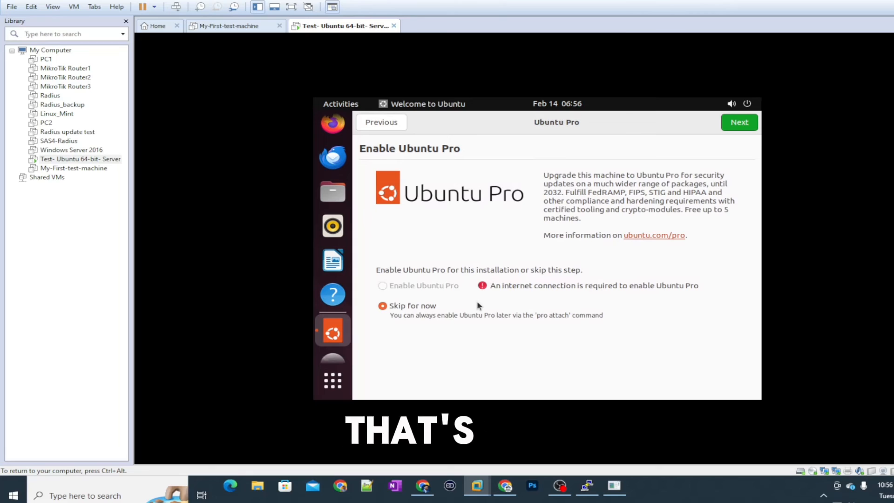
pyautogui.moveTo(482, 245)
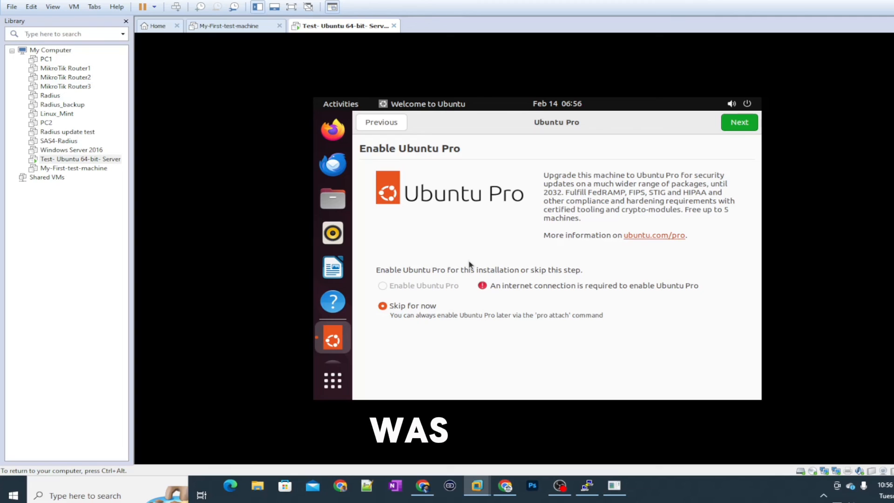
pyautogui.moveTo(393, 196)
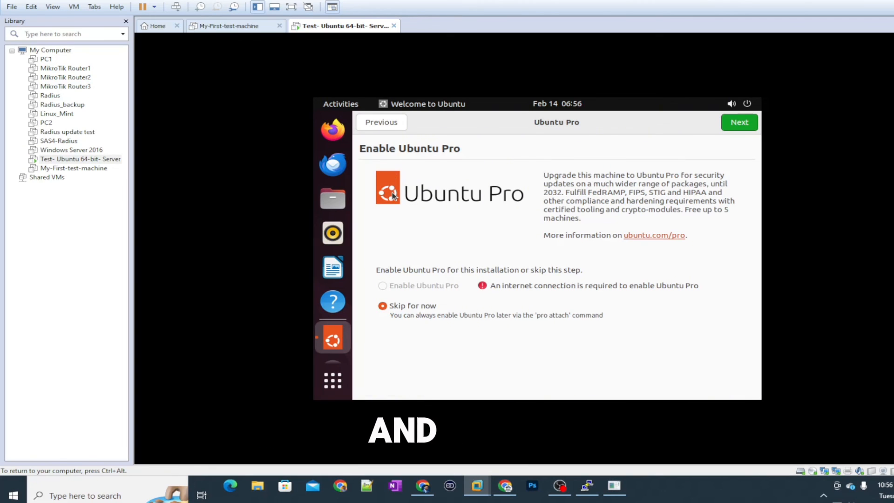